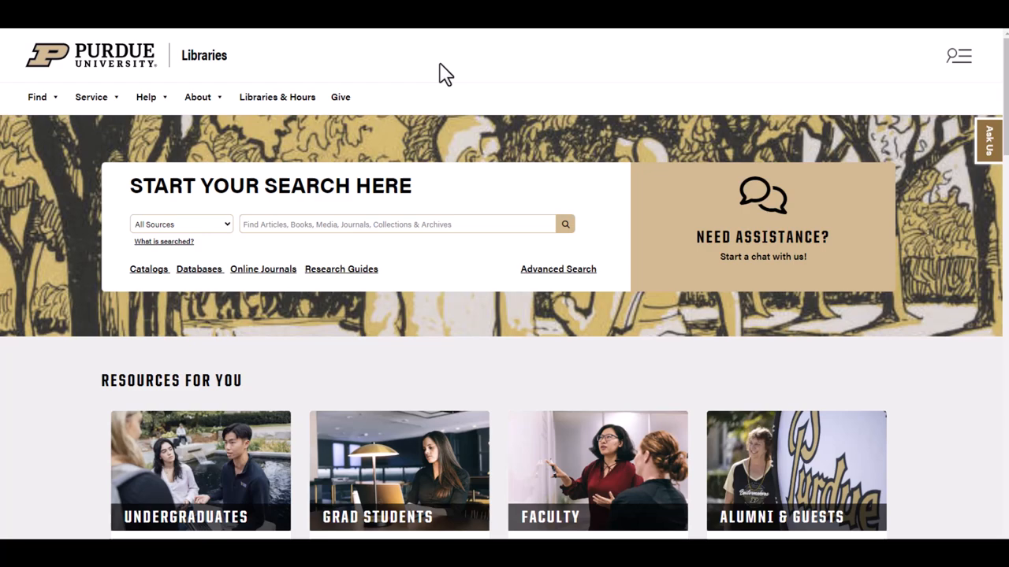
mouse_move(358, 222)
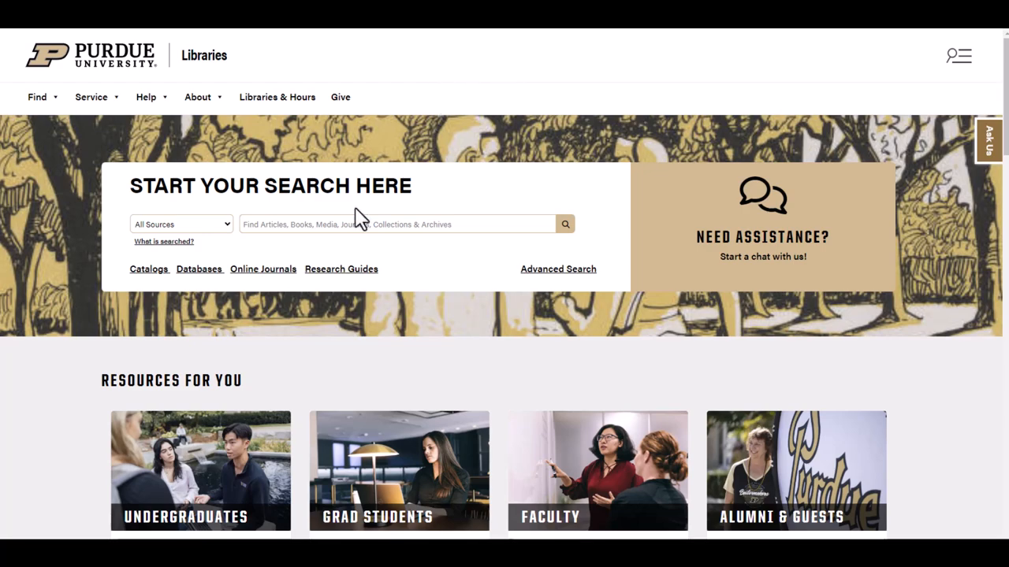
Filter the A-Z database list to L and open Latin American Women Writers.
click(199, 269)
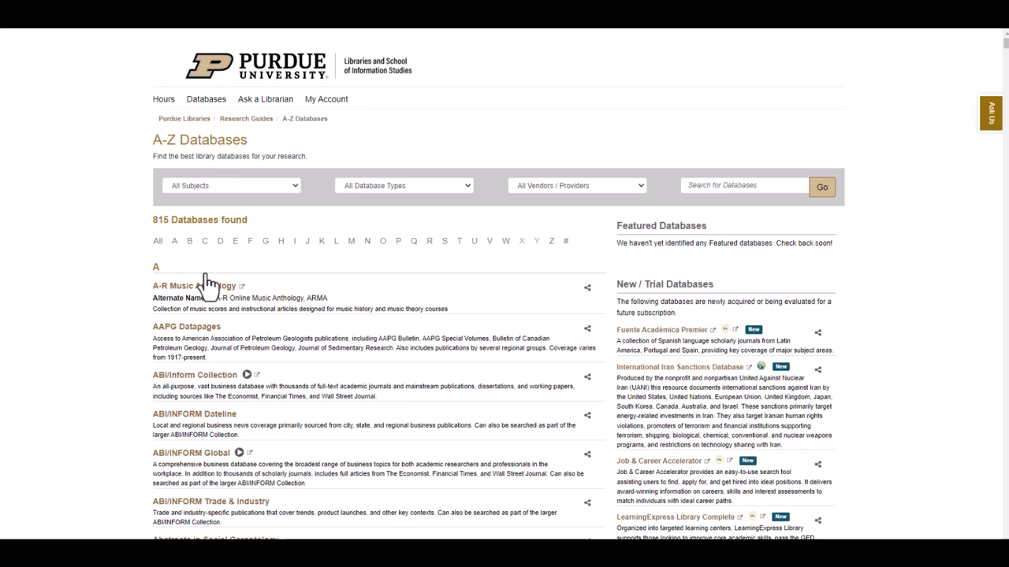
mouse_move(342, 251)
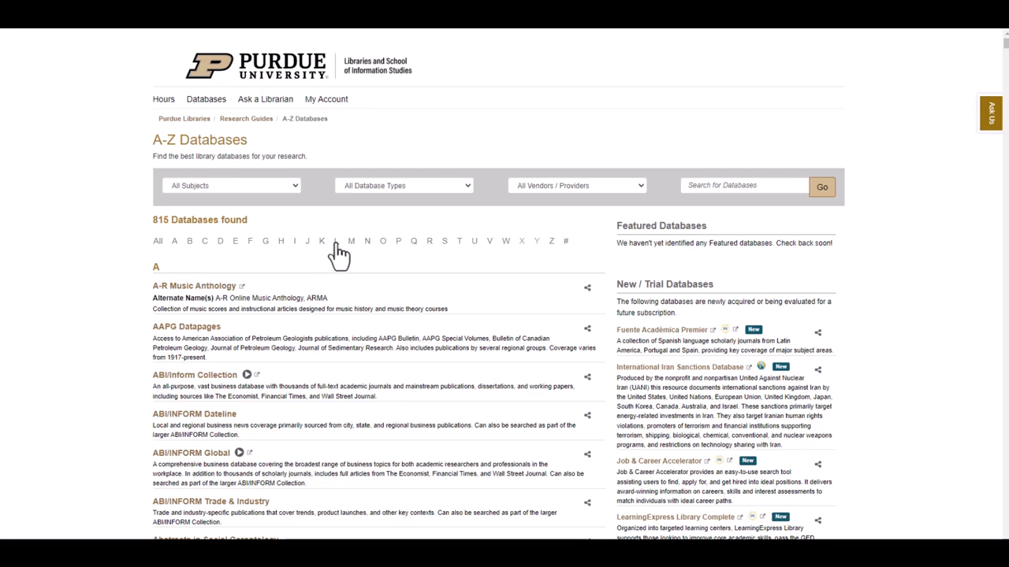
click(340, 241)
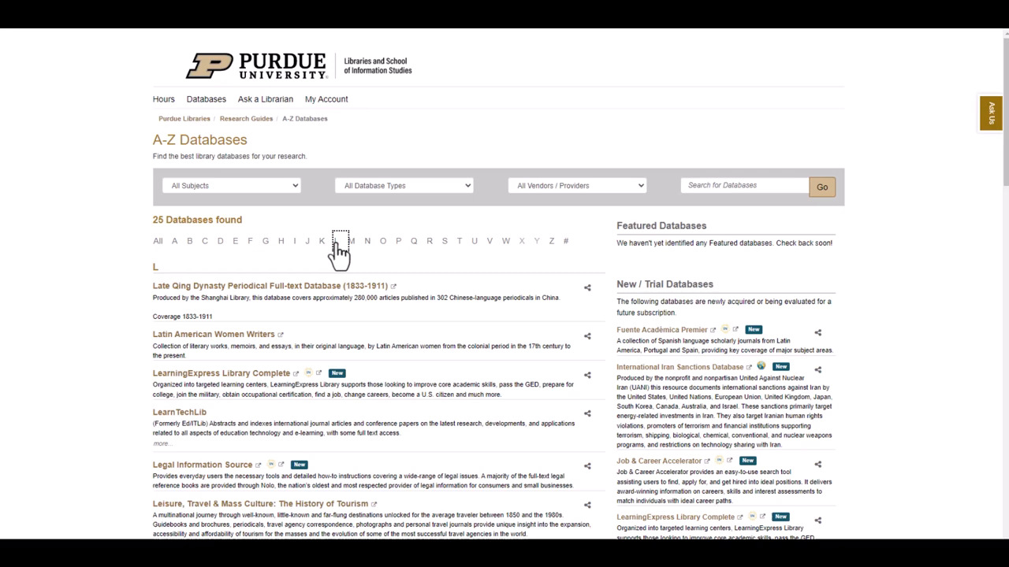
mouse_move(305, 348)
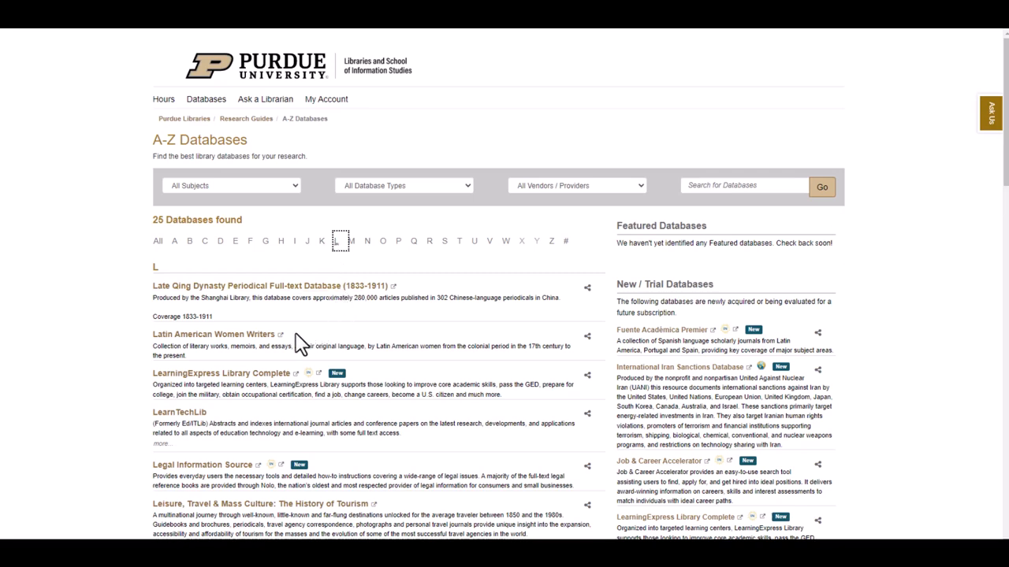
click(211, 334)
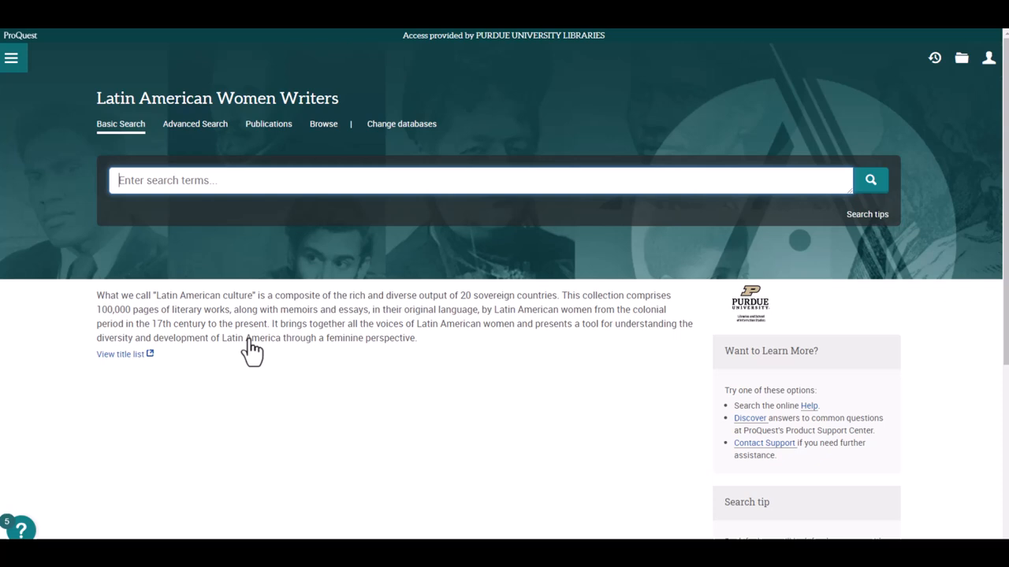
text(Sara de Ibanez)
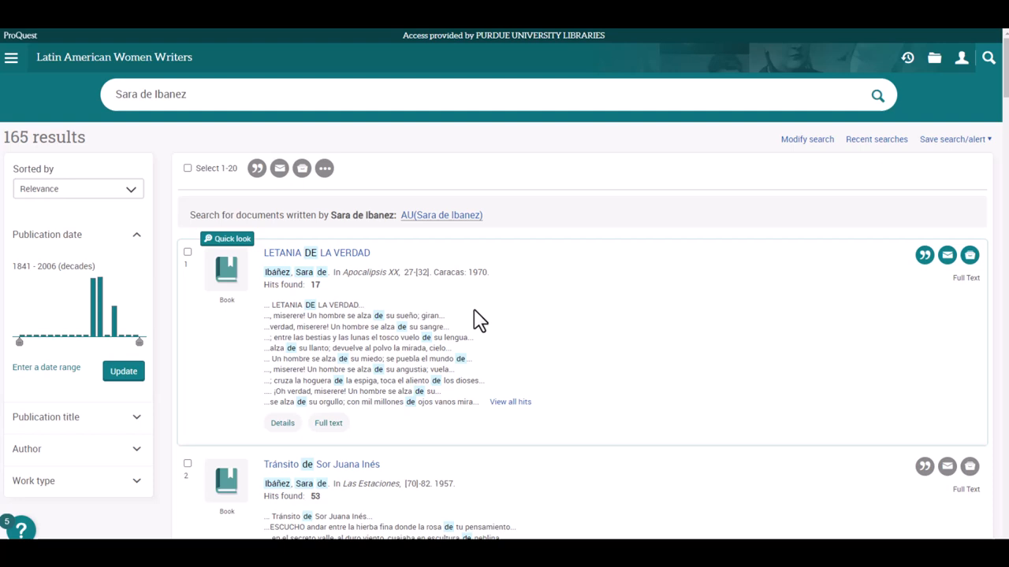
mouse_move(193, 366)
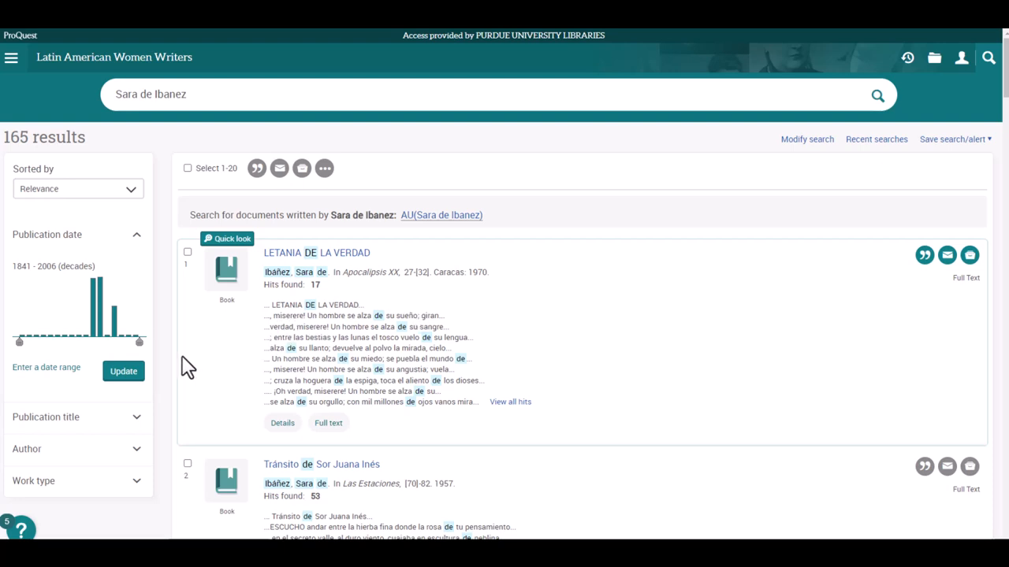
Set the publication date range to 1940-1949 and apply it to the book chapter results.
drag(139, 343, 111, 343)
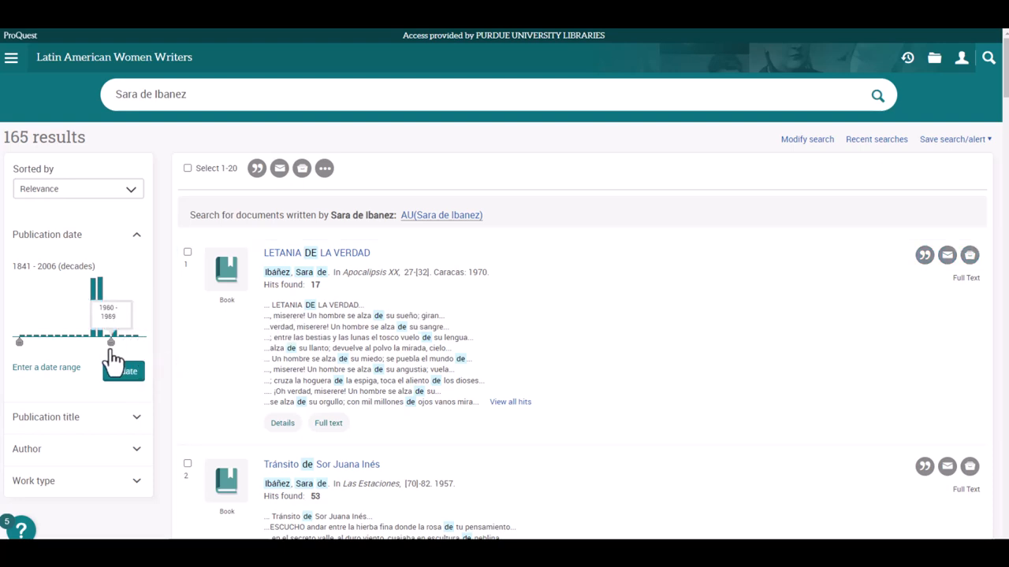
drag(111, 341, 19, 341)
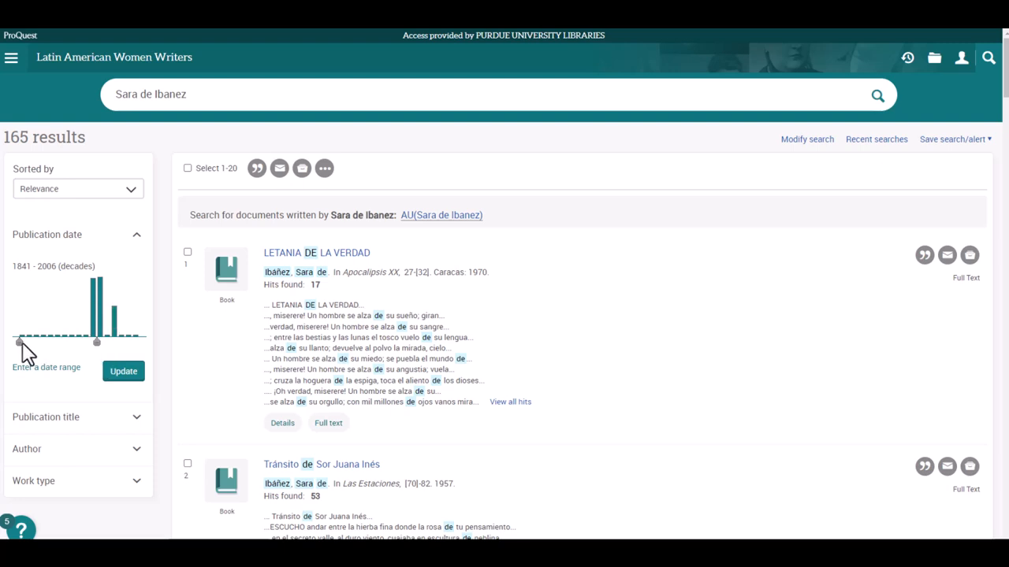
drag(19, 343, 93, 342)
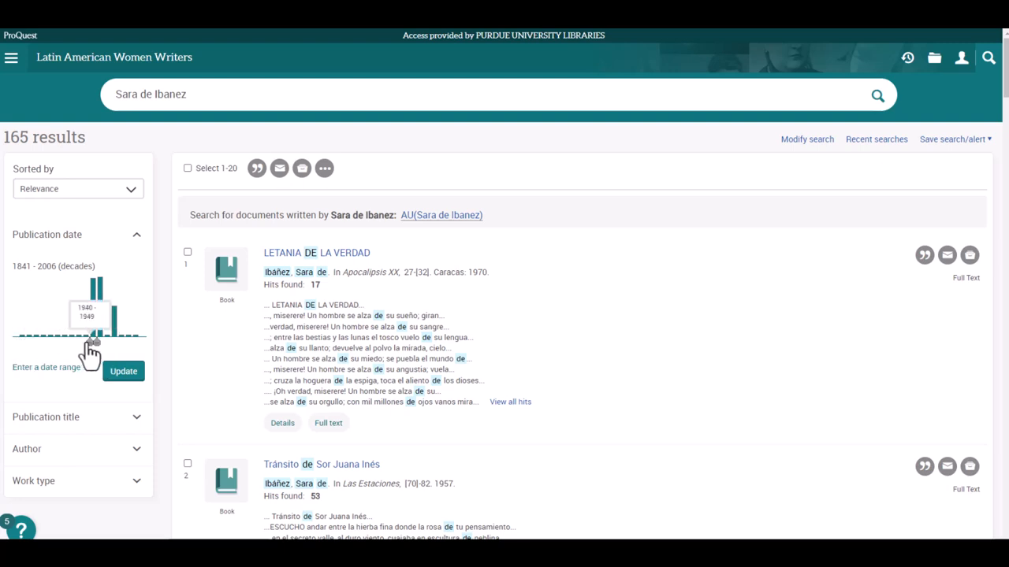
click(123, 371)
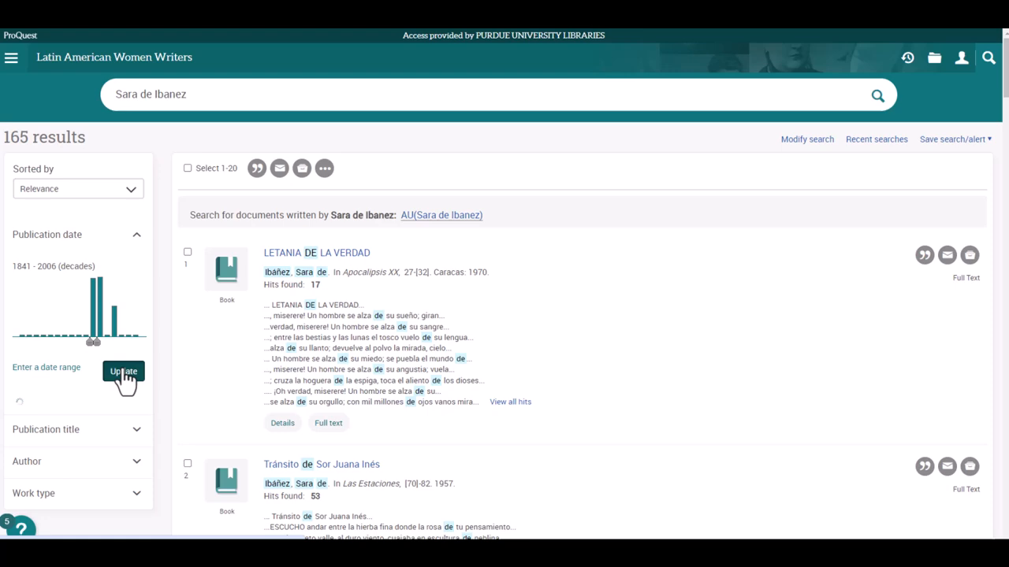
click(123, 370)
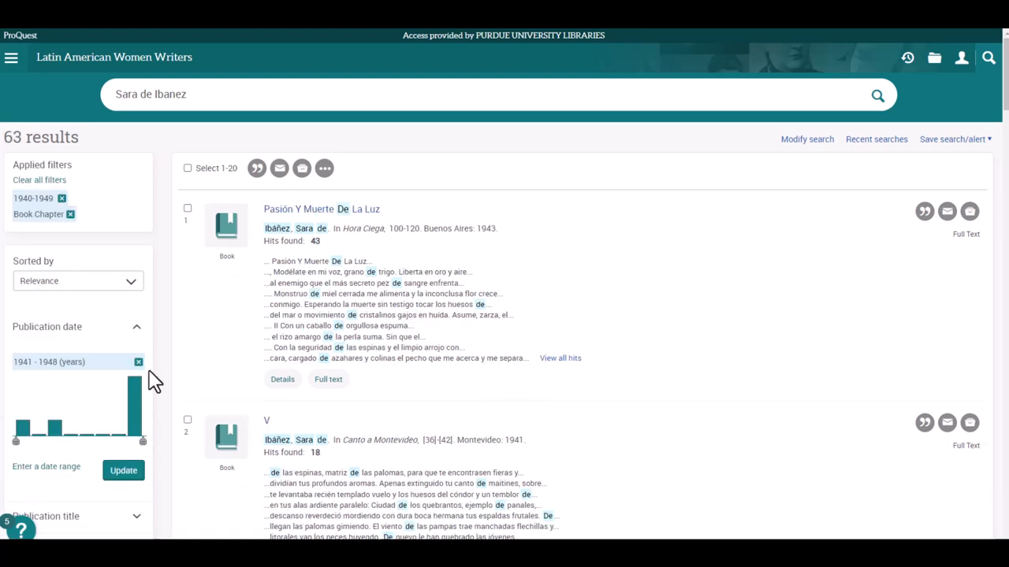
scroll(down, 3)
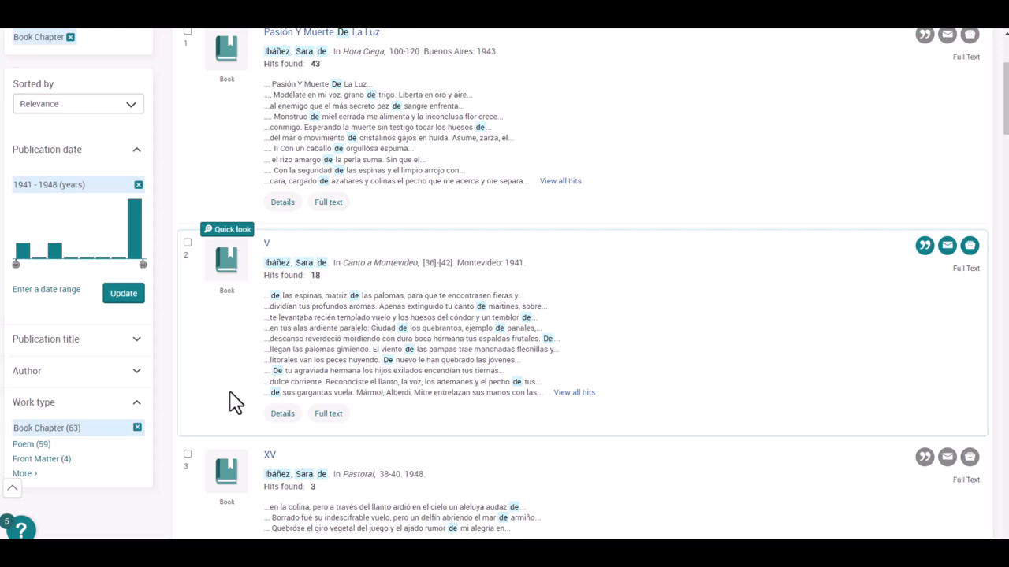
mouse_move(252, 414)
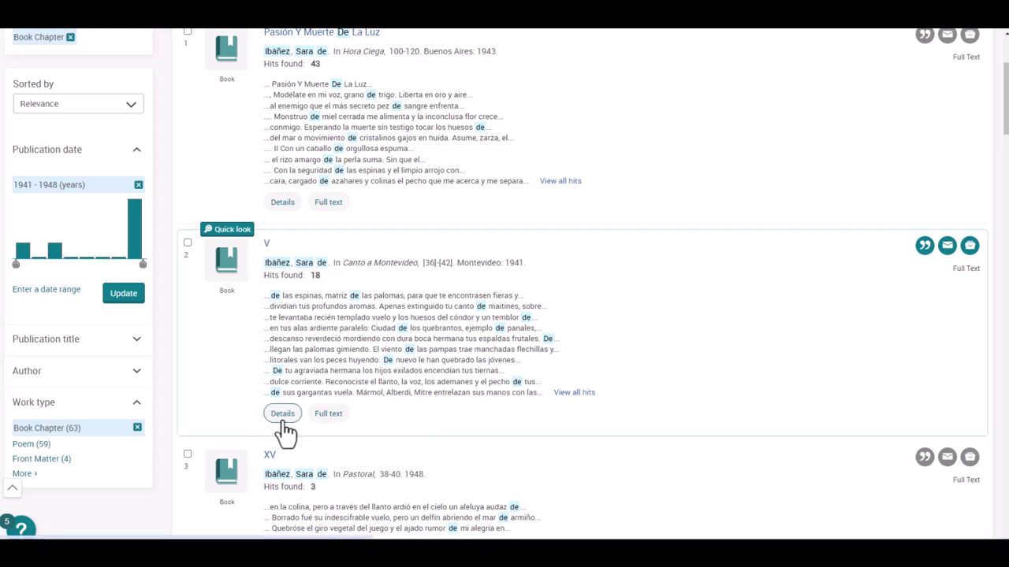
View the details record for result 2, the 1941 poem V, scrolling its fields.
click(282, 413)
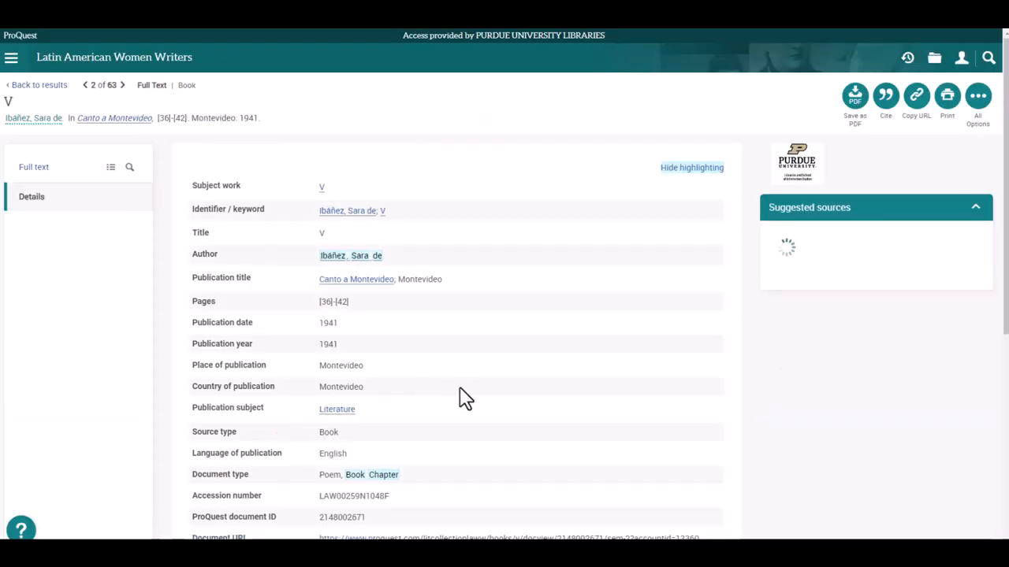
scroll(down, 3)
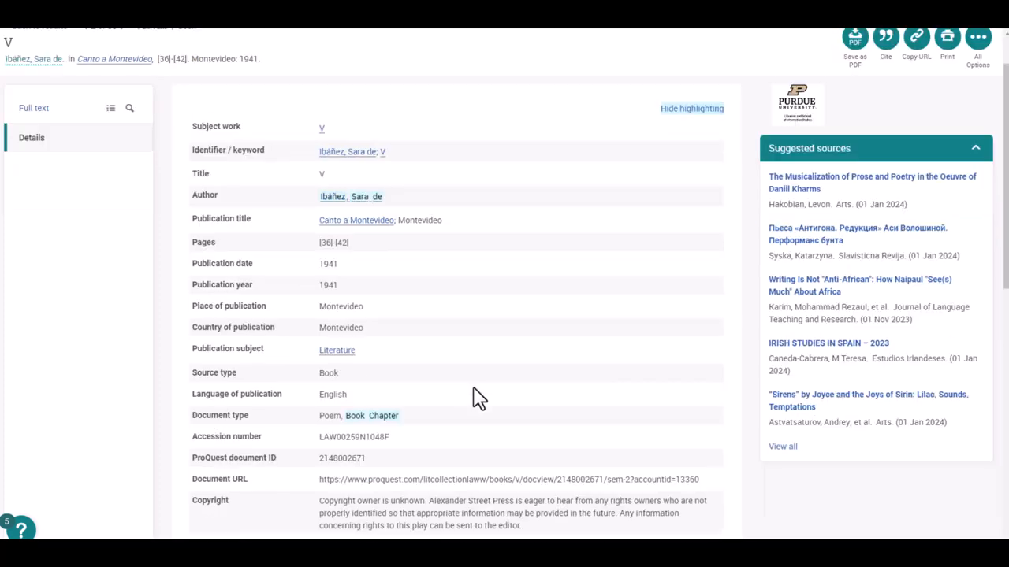
scroll(down, 3)
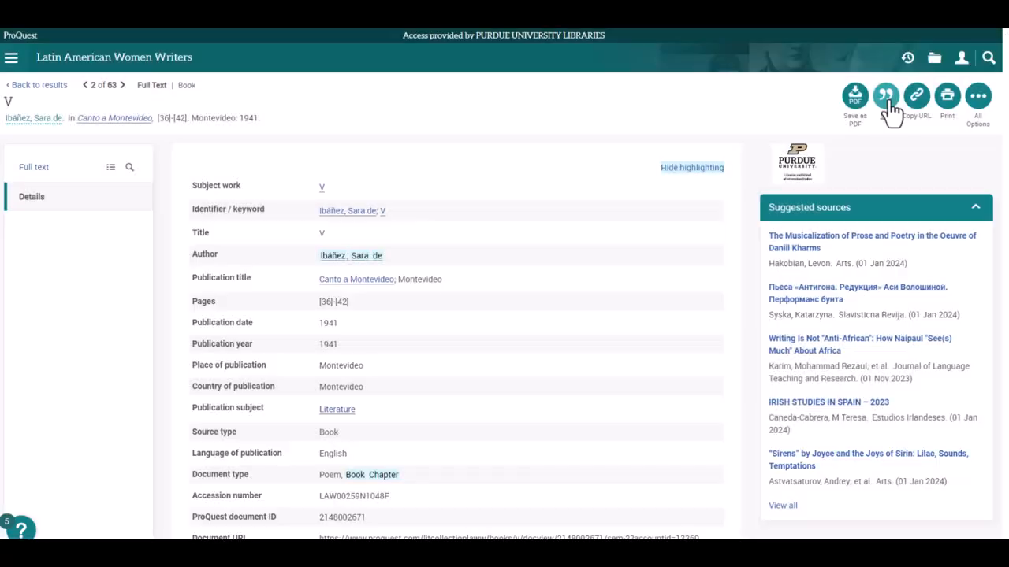
click(886, 97)
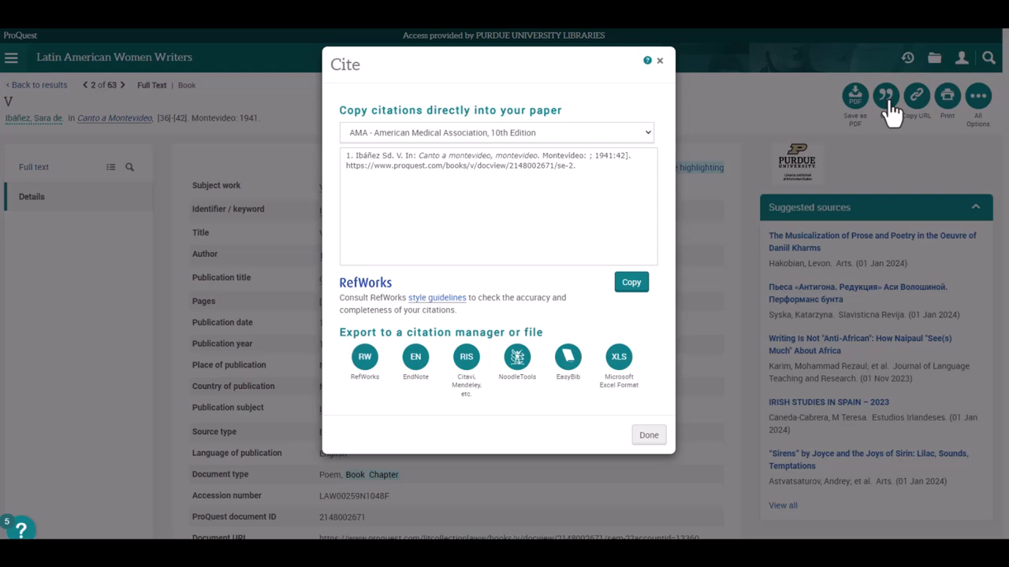
mouse_move(788, 110)
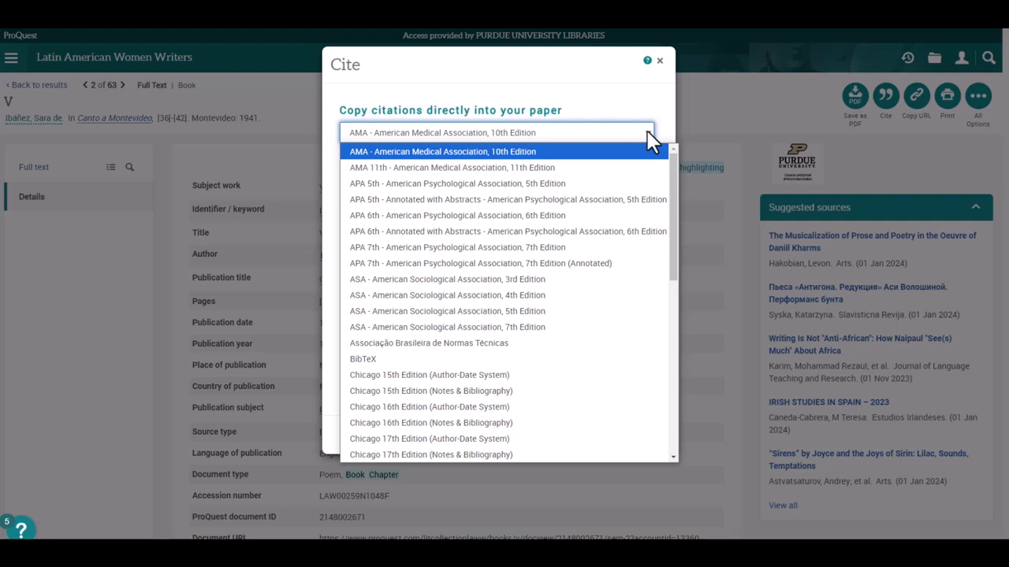
click(443, 151)
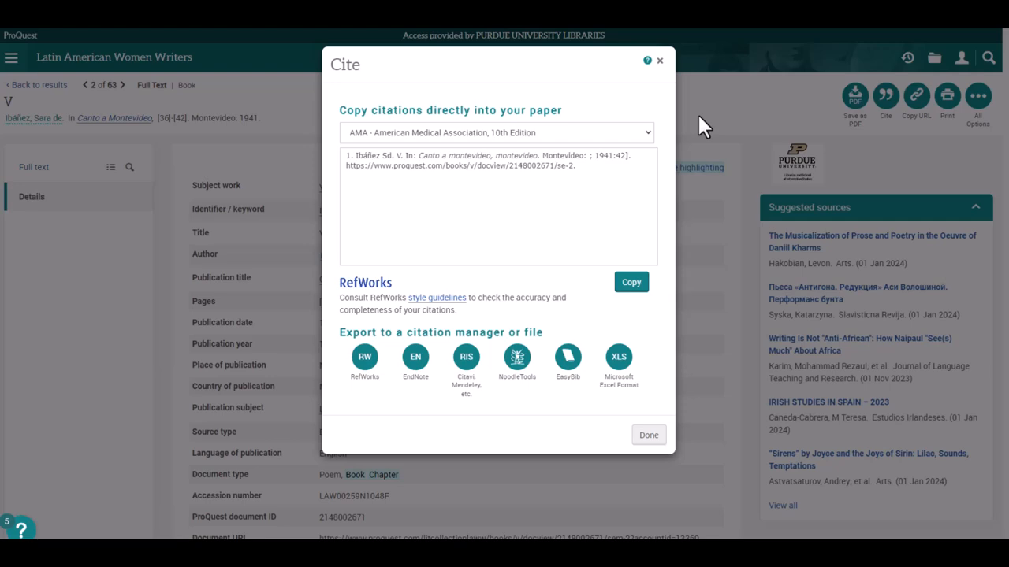
mouse_move(709, 231)
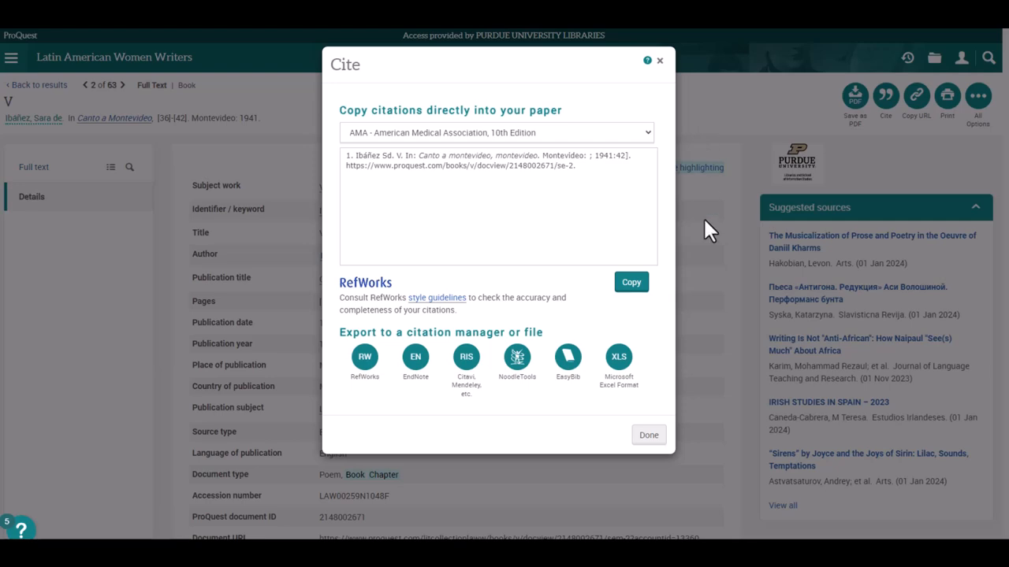
click(648, 435)
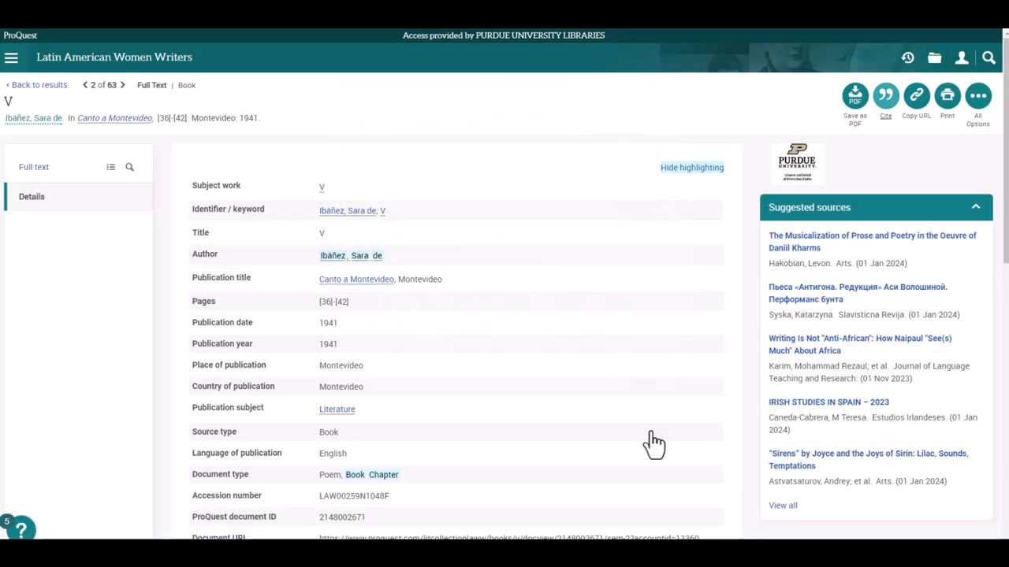